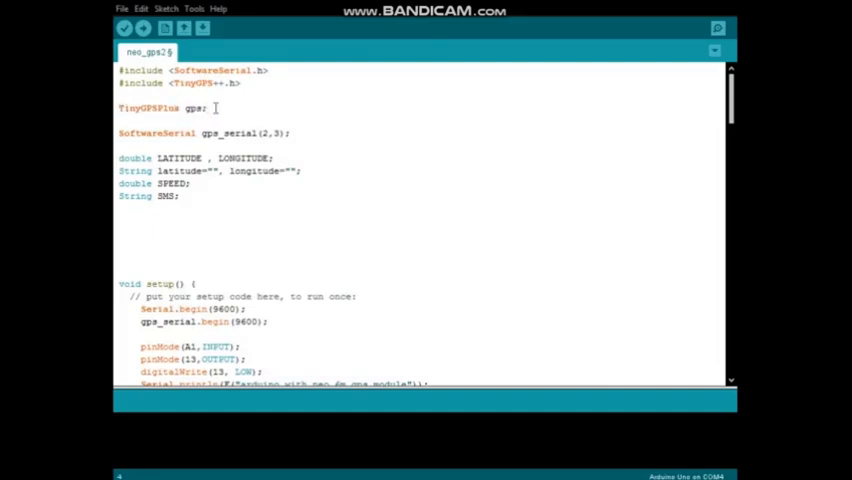
Select the LONGITUDE global variable, then highlight the double_string_con function header below setup().
{"action": "scroll", "scroll_direction": "down", "scroll_amount": 3}
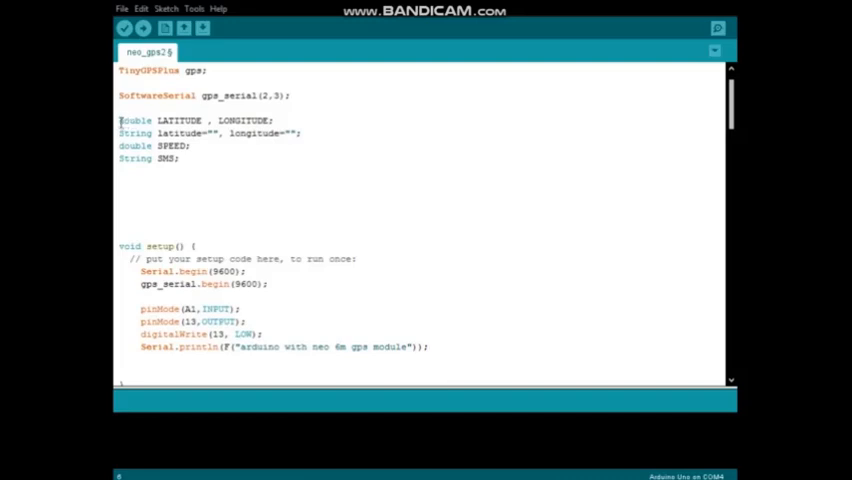
{"action": "left_click", "coordinate": [293, 95]}
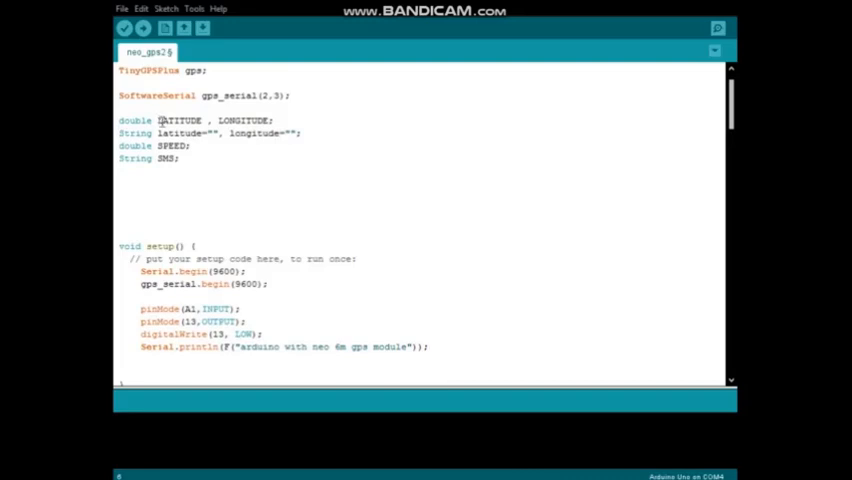
{"action": "double_click", "coordinate": [240, 120]}
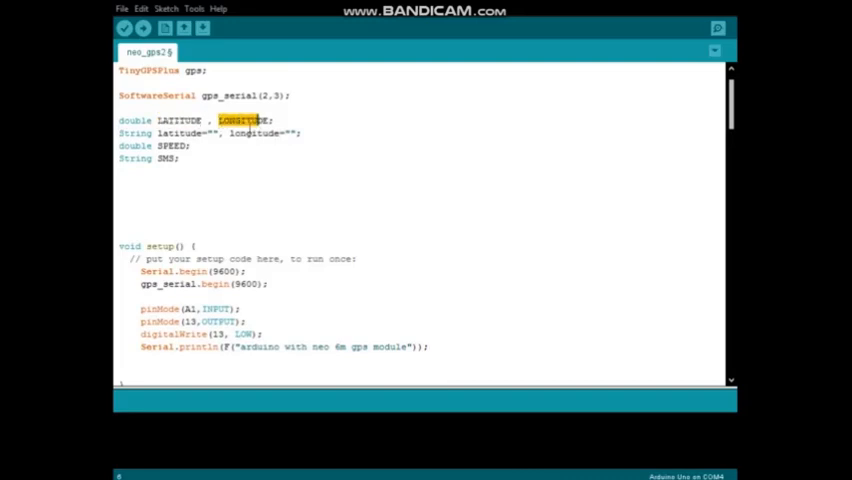
{"action": "double_click", "coordinate": [174, 145]}
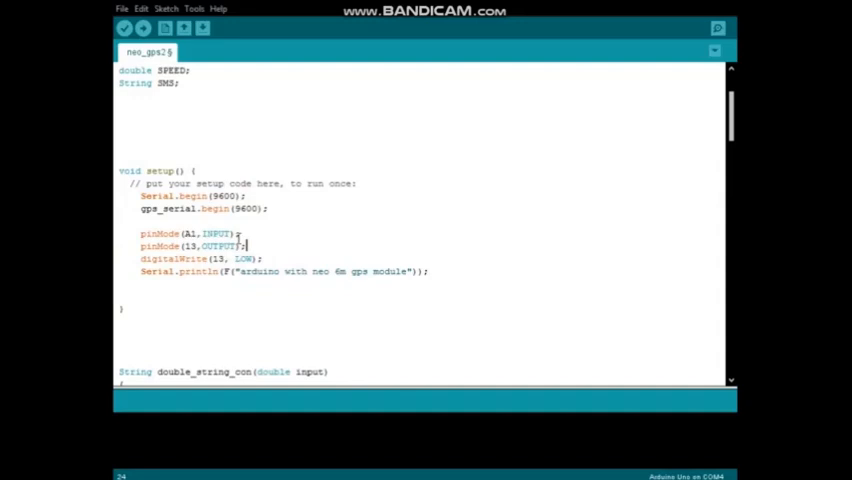
{"action": "left_click_drag", "start_coordinate": [140, 233], "coordinate": [245, 246]}
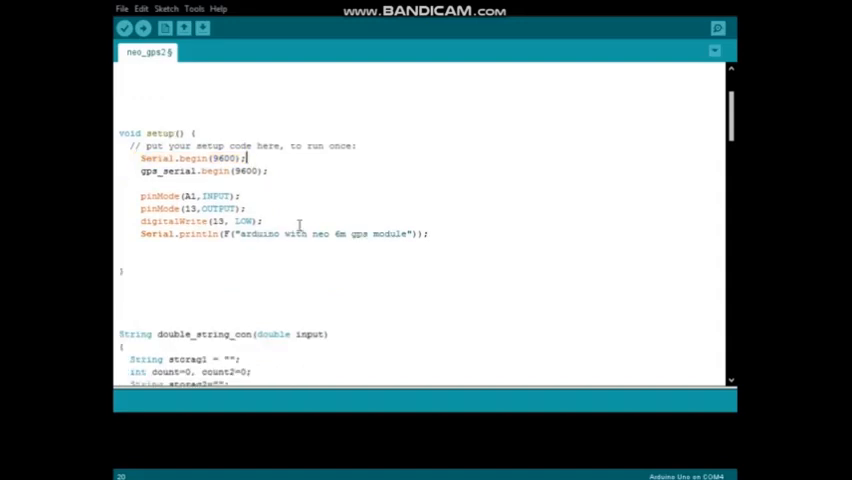
{"action": "scroll", "scroll_direction": "down", "scroll_amount": 3}
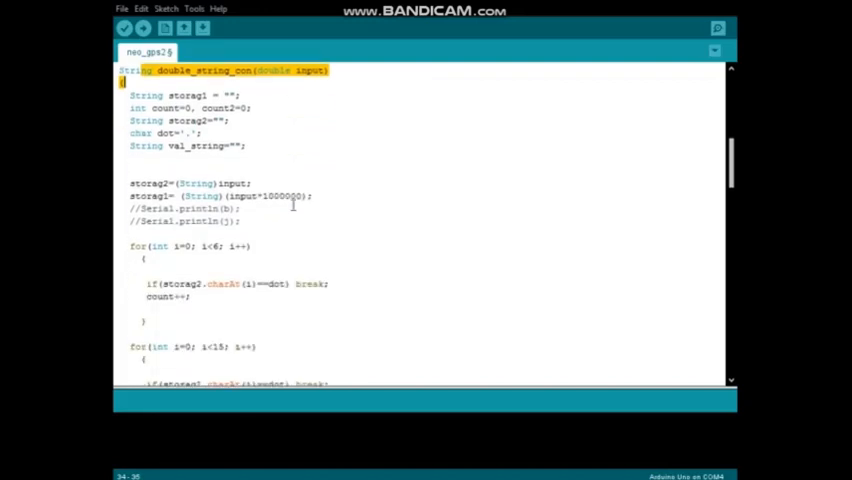
Scroll past the end of double_string_con to the start of void loop().
{"action": "scroll", "scroll_direction": "down", "scroll_amount": 3}
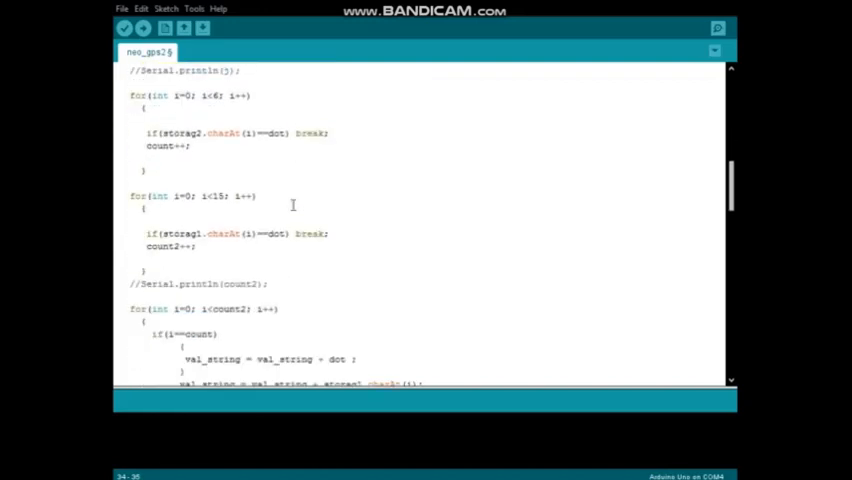
{"action": "scroll", "scroll_direction": "down", "scroll_amount": 3}
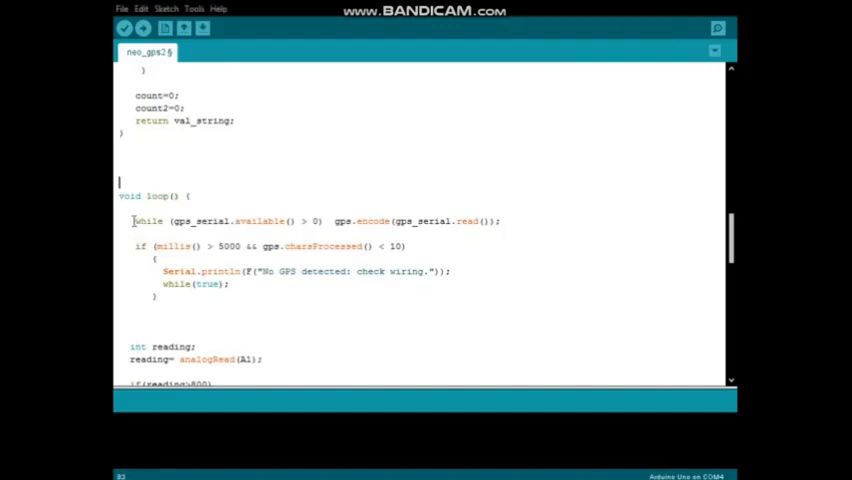
Select the analogRead(A1) line and scroll to the if (gps.location.isValid()) block.
{"action": "left_click_drag", "start_coordinate": [131, 221], "coordinate": [168, 297]}
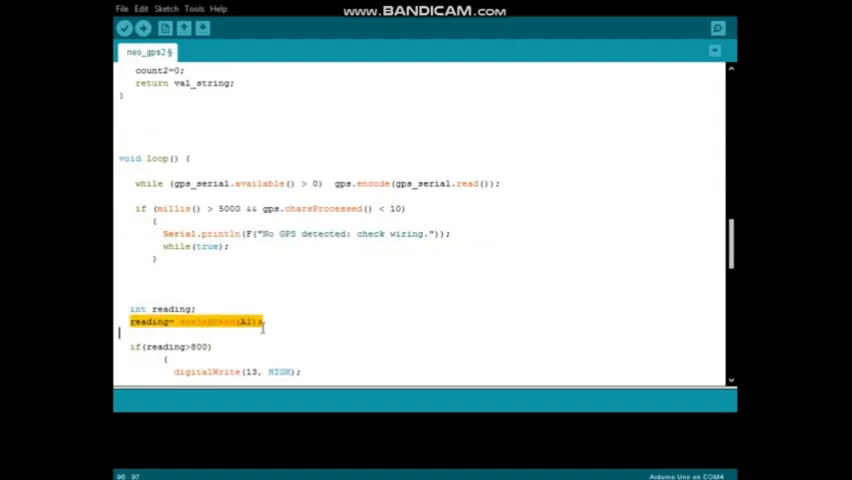
{"action": "scroll", "scroll_direction": "down", "scroll_amount": 3}
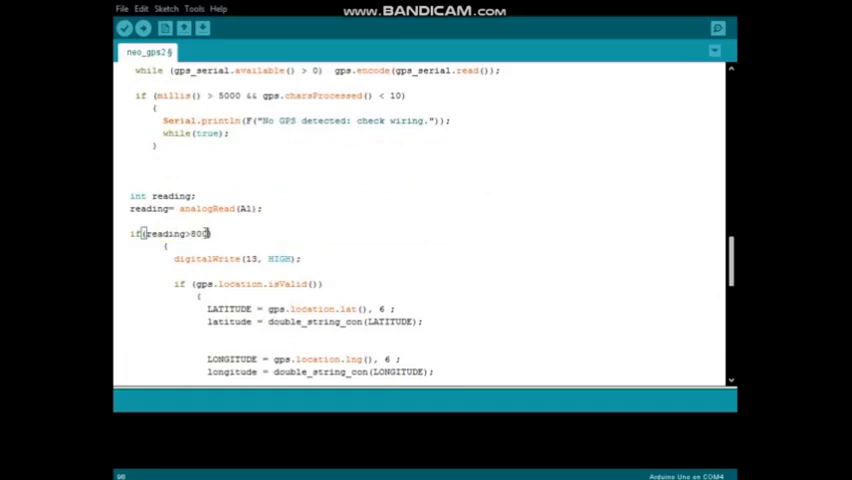
{"action": "scroll", "scroll_direction": "down", "scroll_amount": 3}
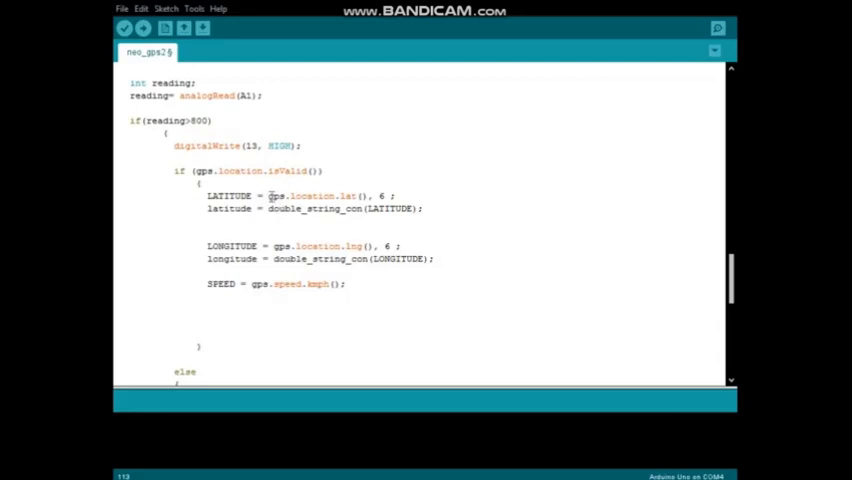
{"action": "double_click", "coordinate": [228, 195]}
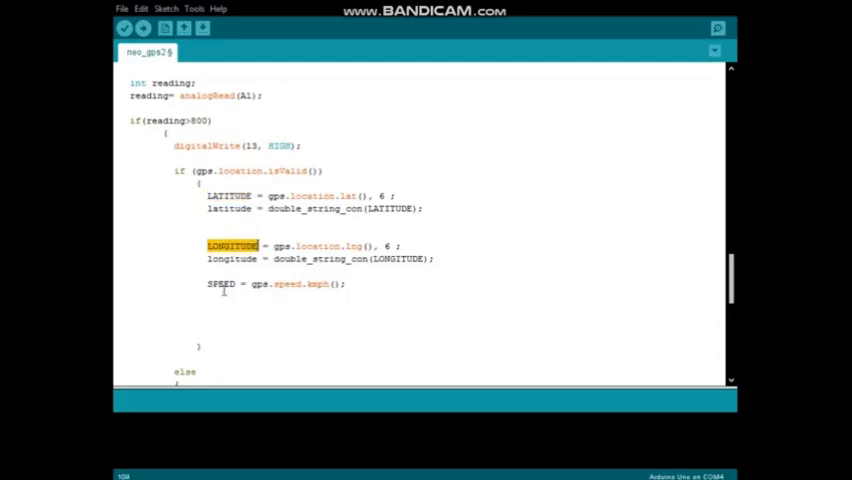
{"action": "double_click", "coordinate": [222, 283]}
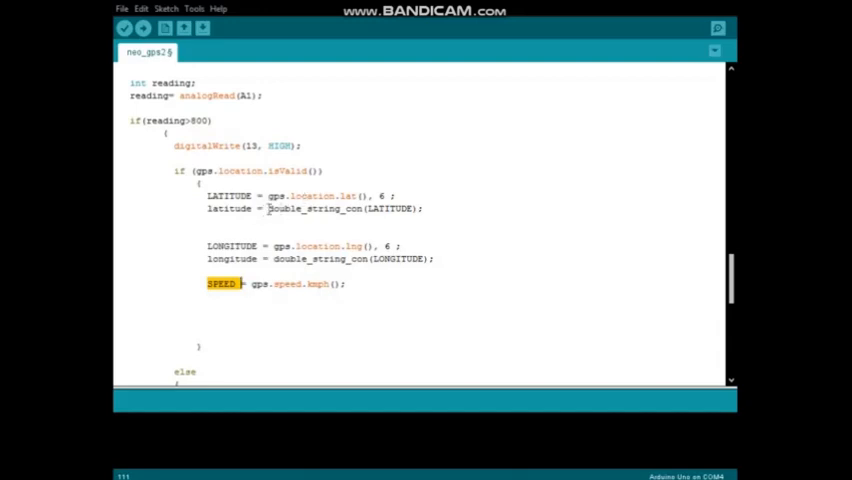
{"action": "double_click", "coordinate": [397, 258]}
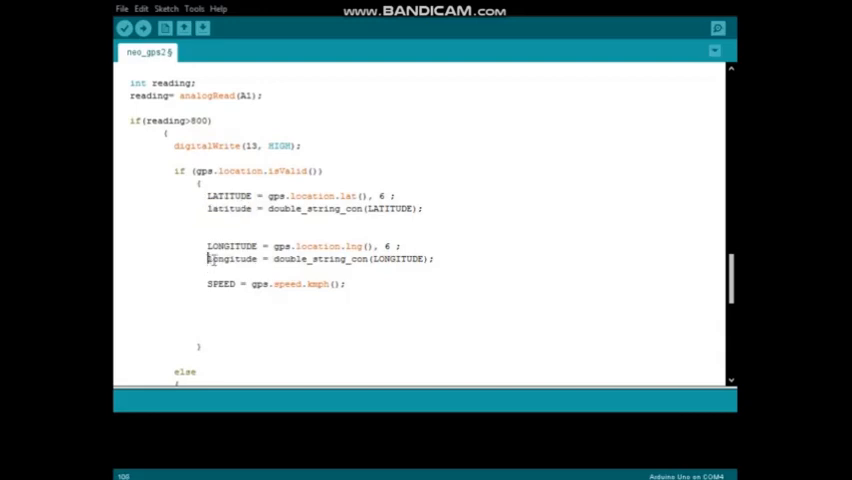
{"action": "double_click", "coordinate": [231, 258]}
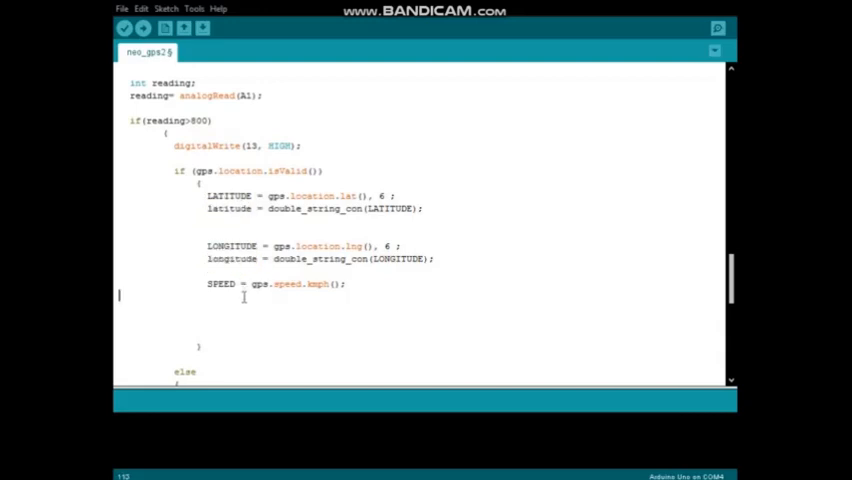
Scroll through the else branch to the SMS string lines ending in the Google Maps URL.
{"action": "scroll", "scroll_direction": "down", "scroll_amount": 3}
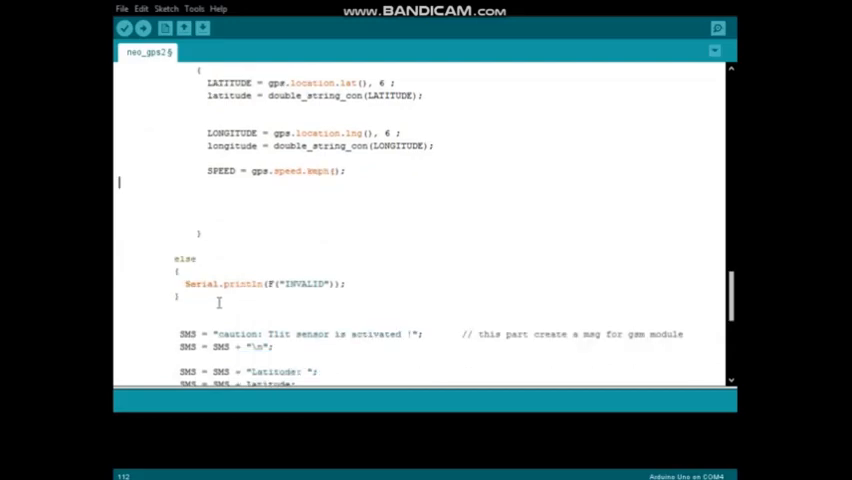
{"action": "scroll", "scroll_direction": "down", "scroll_amount": 3}
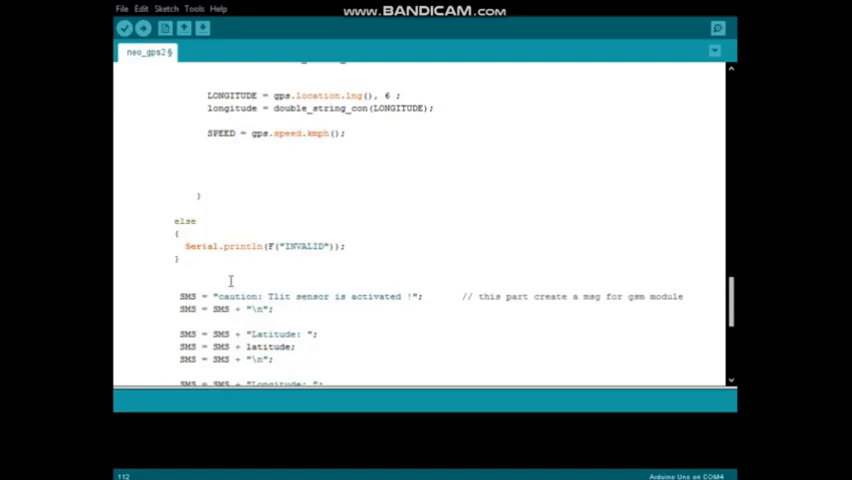
{"action": "scroll", "scroll_direction": "down", "scroll_amount": 3}
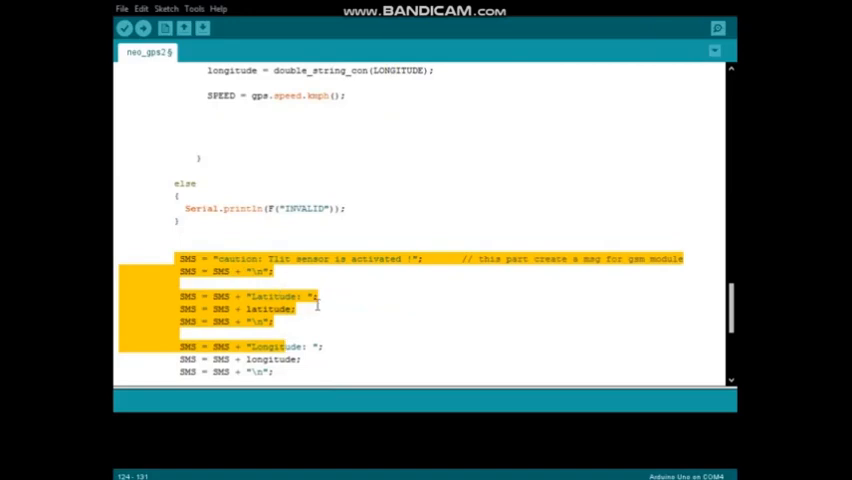
{"action": "scroll", "scroll_direction": "down", "scroll_amount": 3}
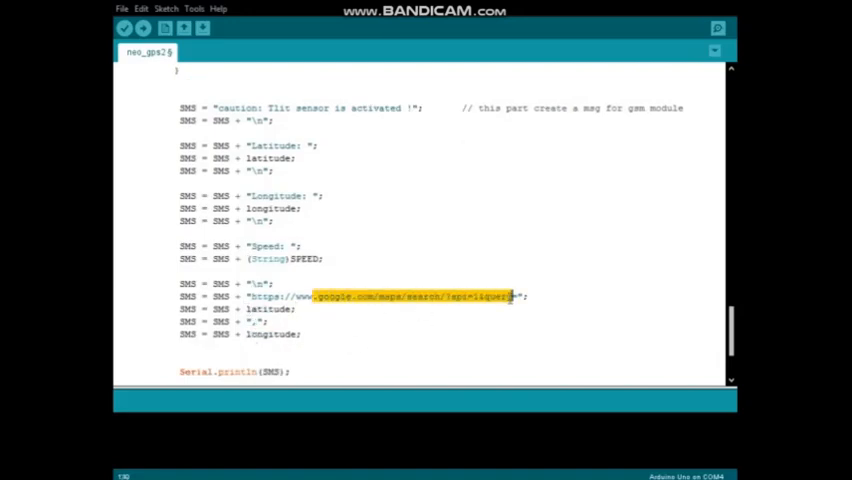
{"action": "scroll", "scroll_direction": "down", "scroll_amount": 3}
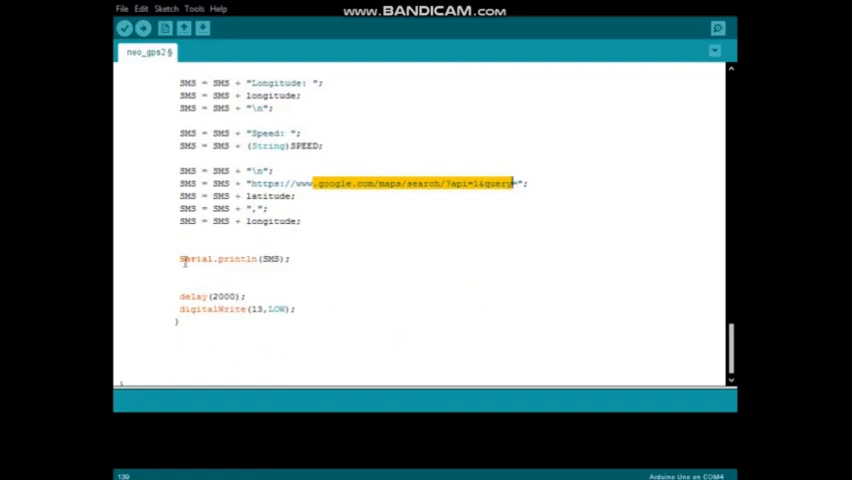